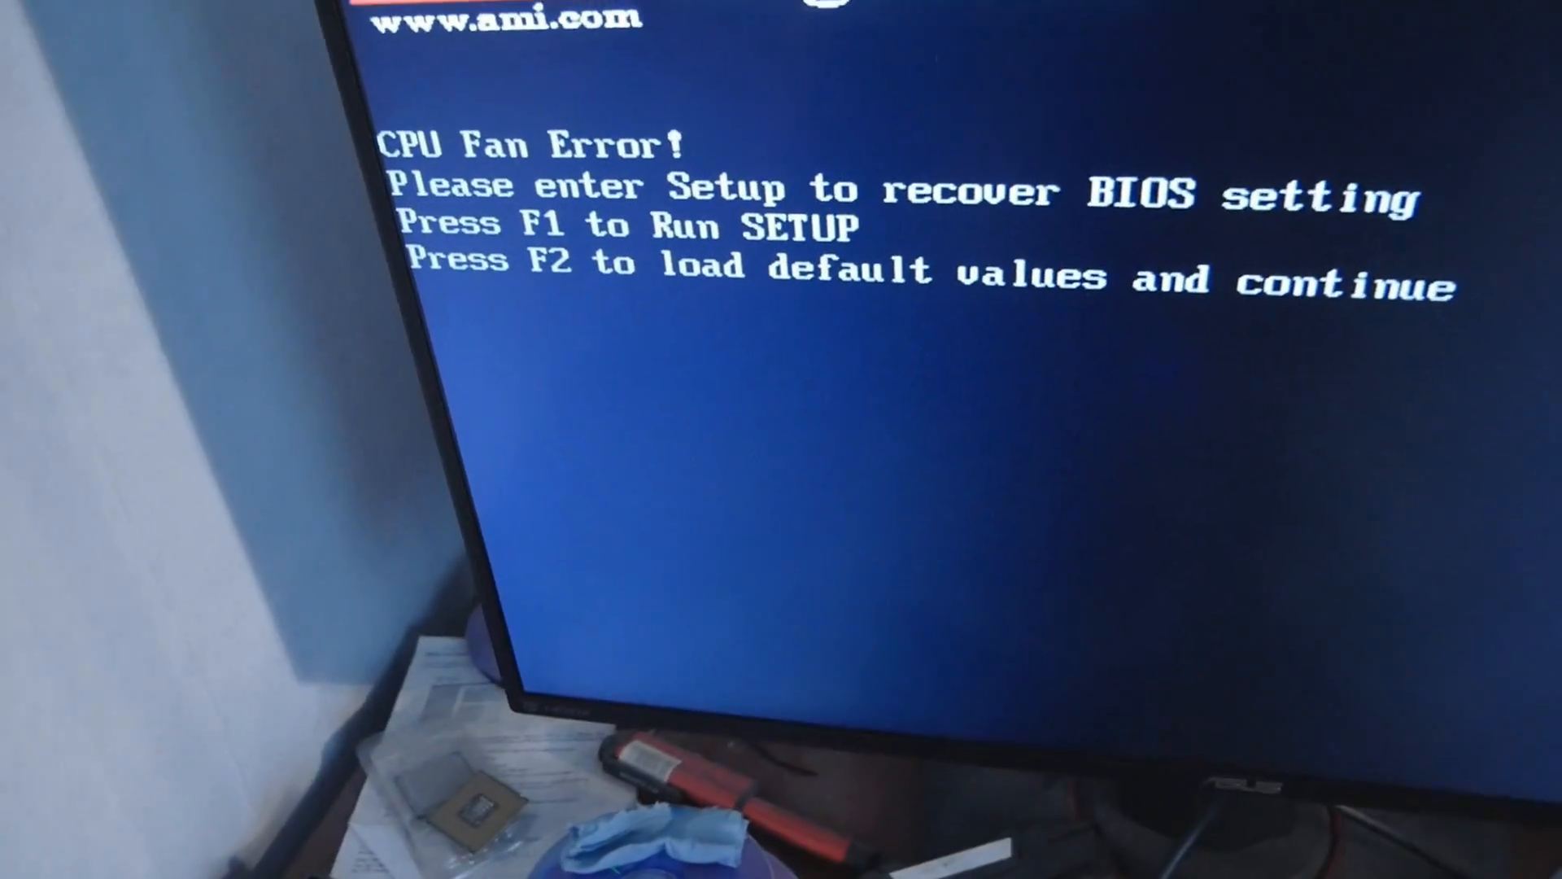
# Step: Get past the CPU Fan Error prompt and continue past the Marvell disk information screen
pyautogui.press('F1')
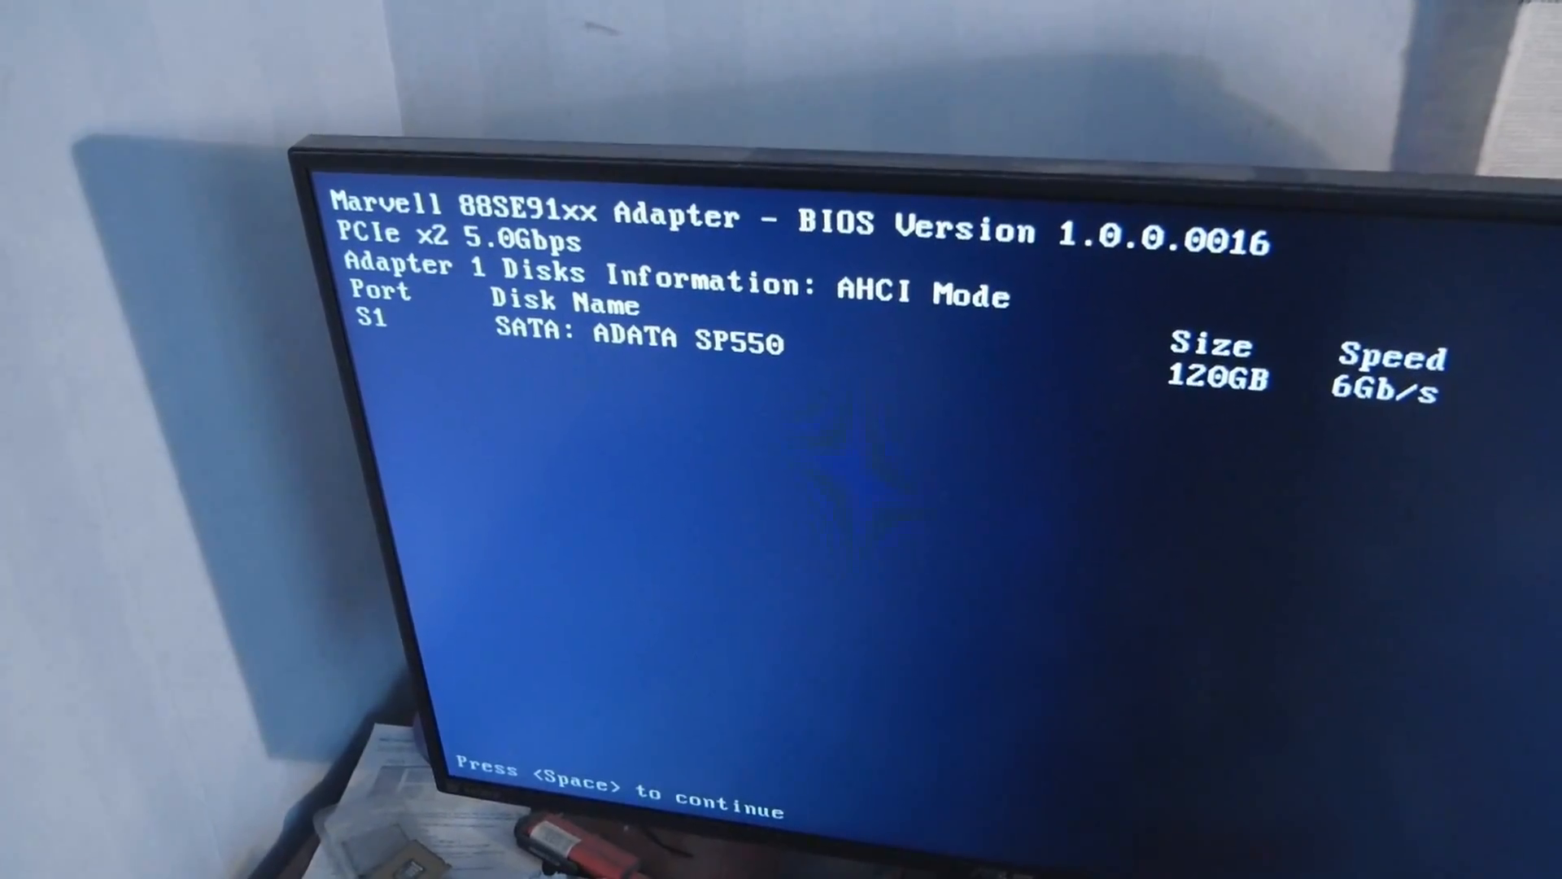
pyautogui.press('space')
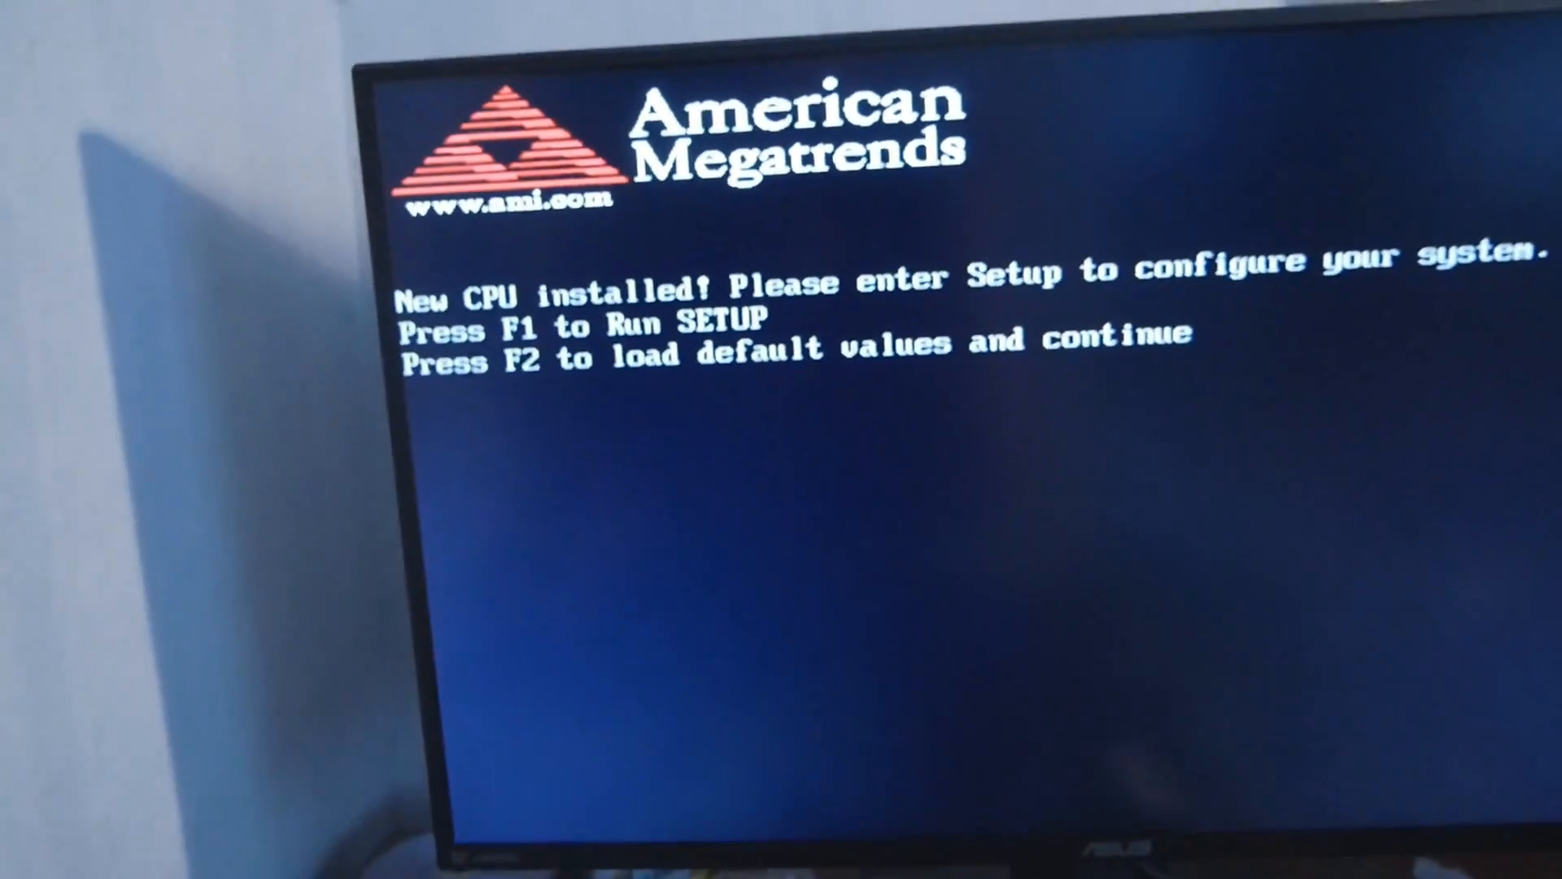
# Step: Enter BIOS setup from the New CPU installed warning
pyautogui.press('f1')
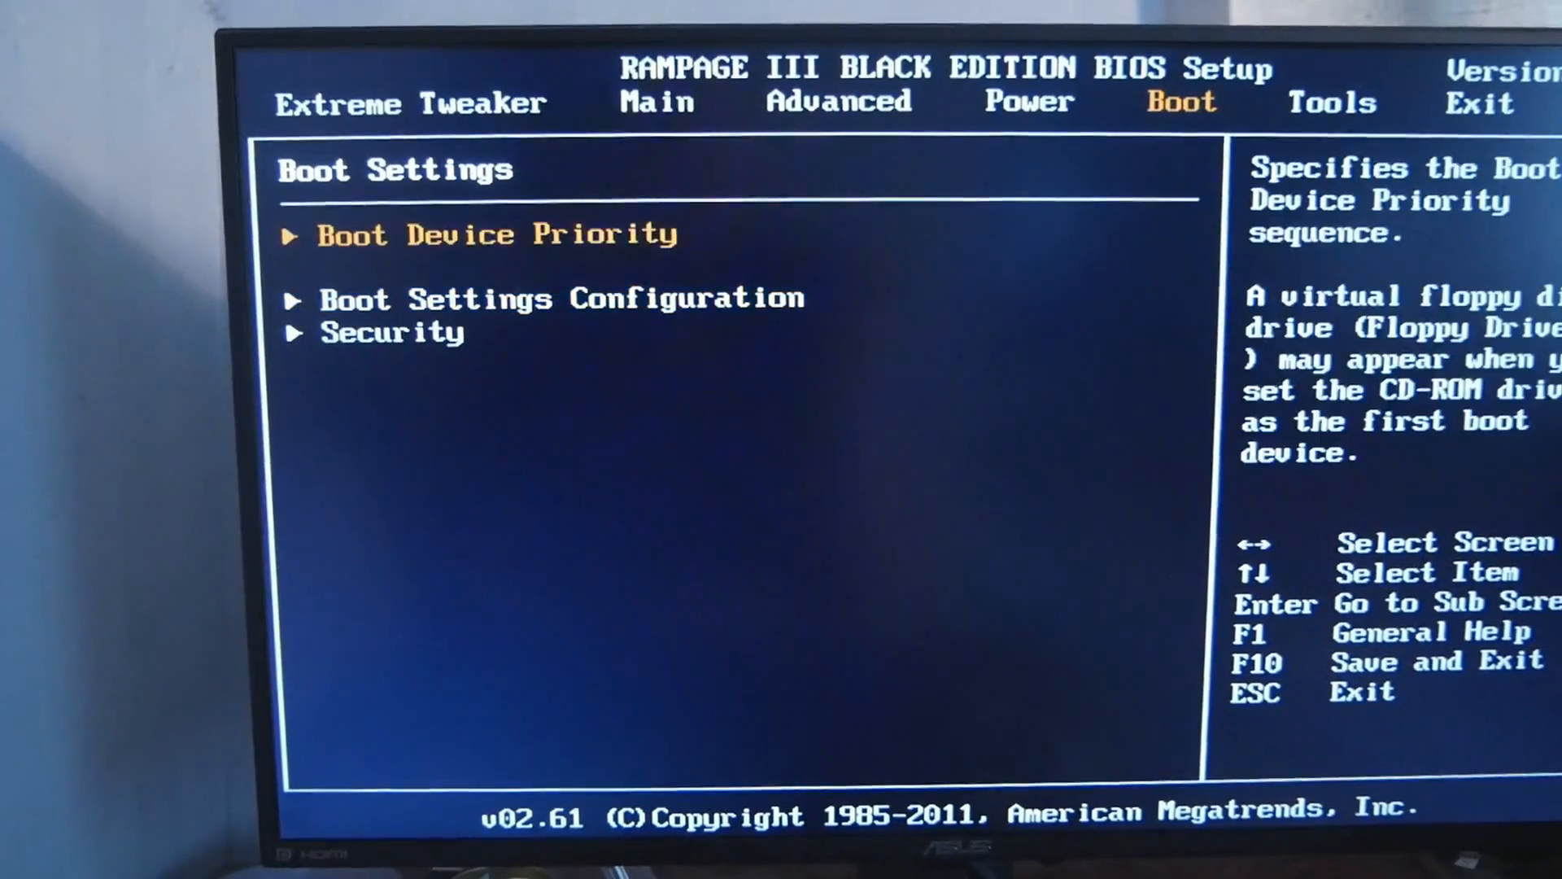
# Step: Move to Boot Settings Configuration on the Boot tab
pyautogui.press('Down')
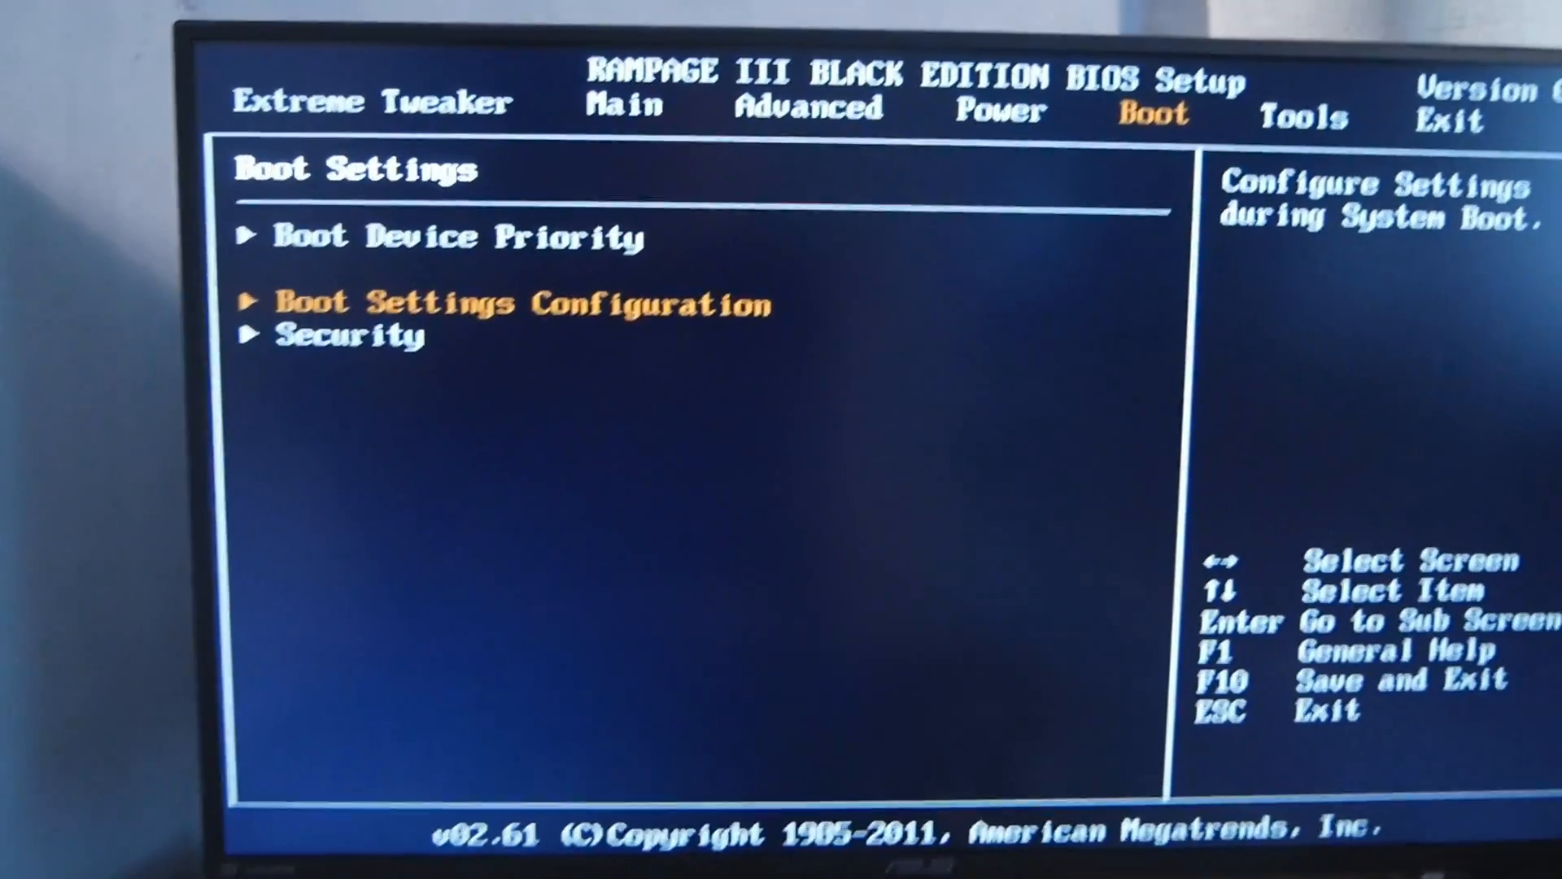